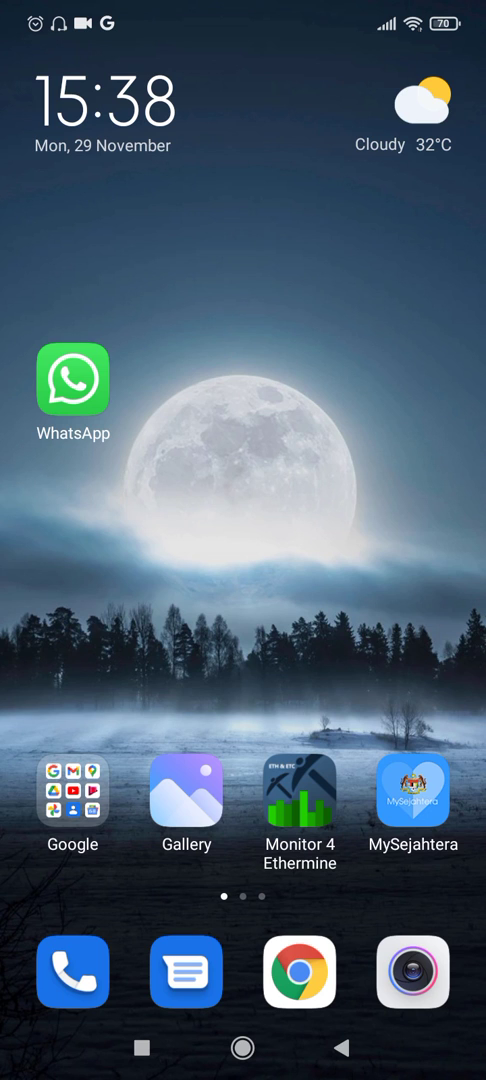
Browse the photo gallery's albums list before switching to the Play Store.
{"action": "left_click", "coordinate": [184, 804]}
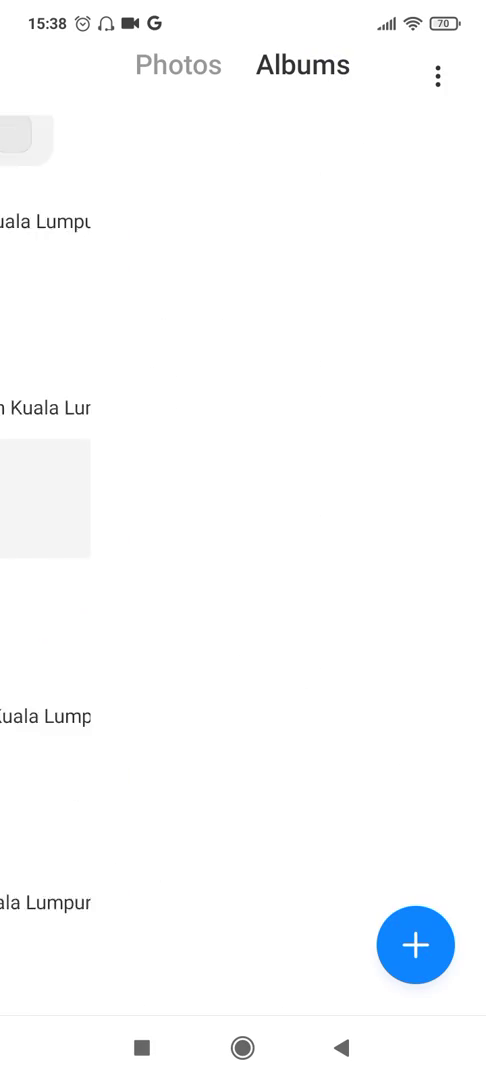
{"action": "left_click", "coordinate": [44, 508]}
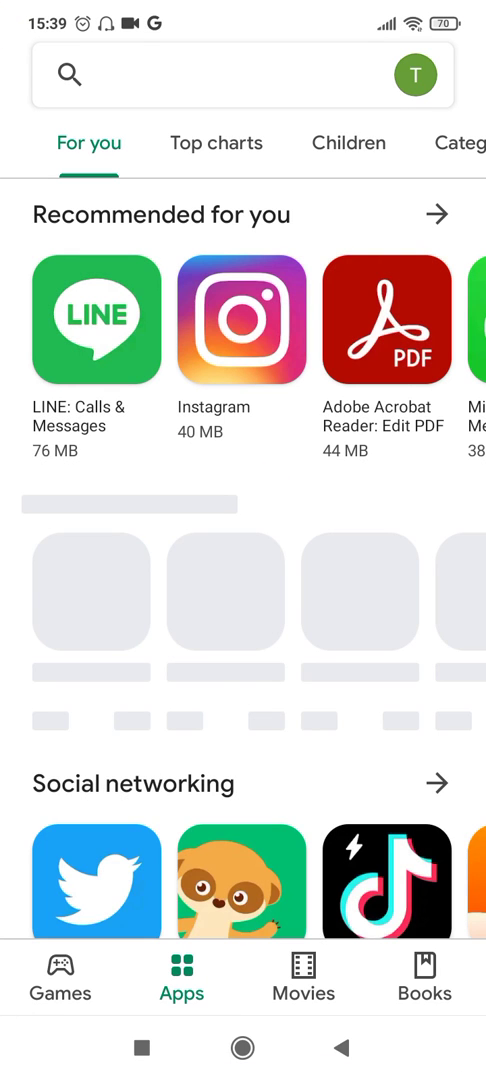
Search the Play Store for 'snapseed' and install the Snapseed app.
{"action": "left_click", "coordinate": [240, 76]}
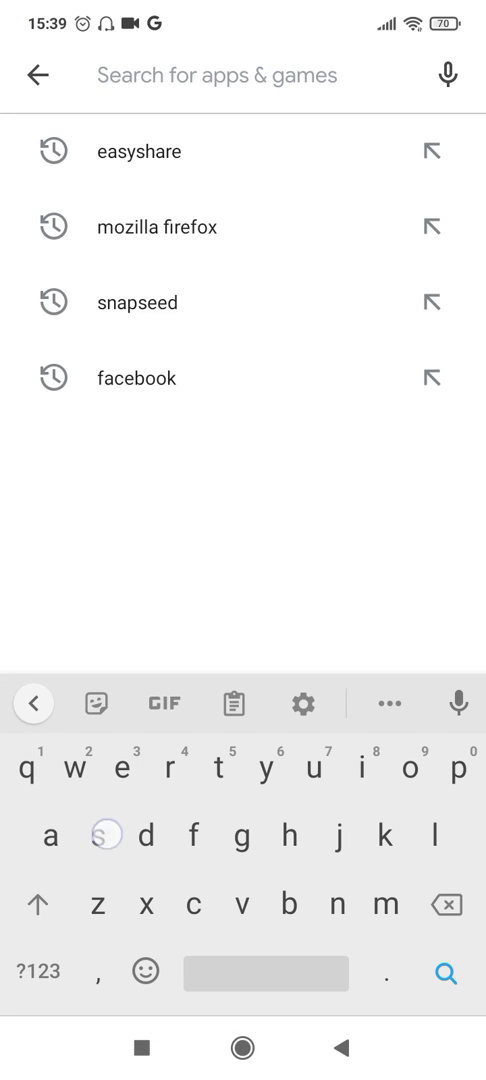
{"action": "type", "text": "snapsee"}
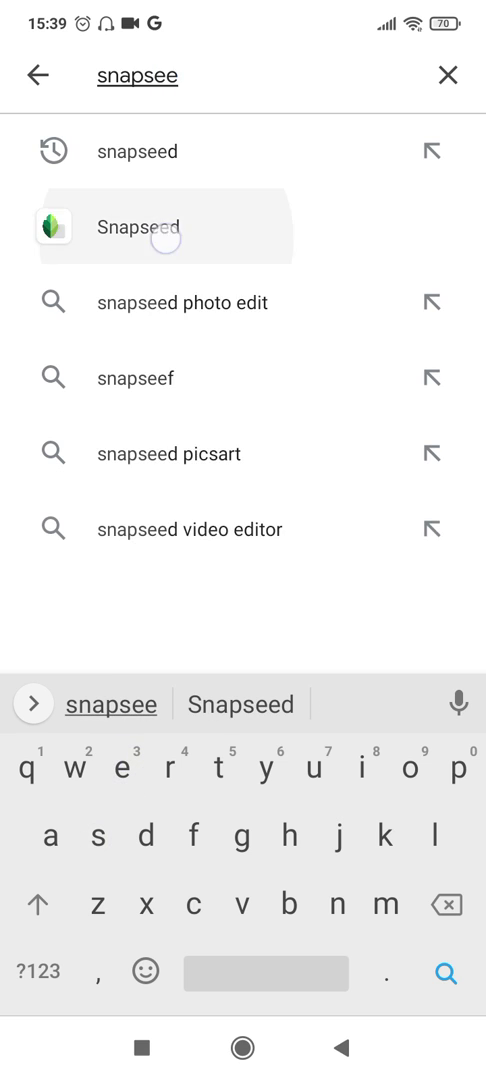
{"action": "left_click", "coordinate": [150, 226]}
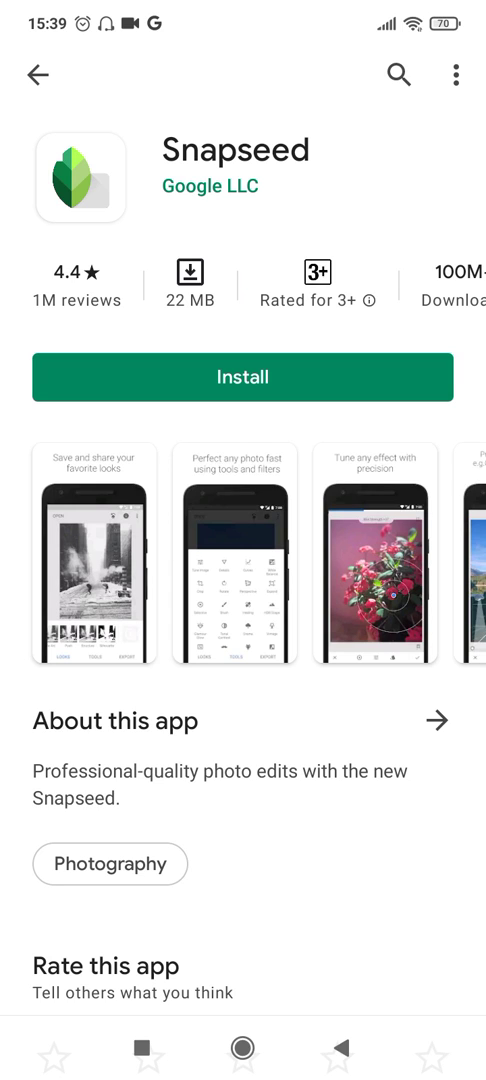
{"action": "scroll", "scroll_direction": "left", "scroll_amount": 3}
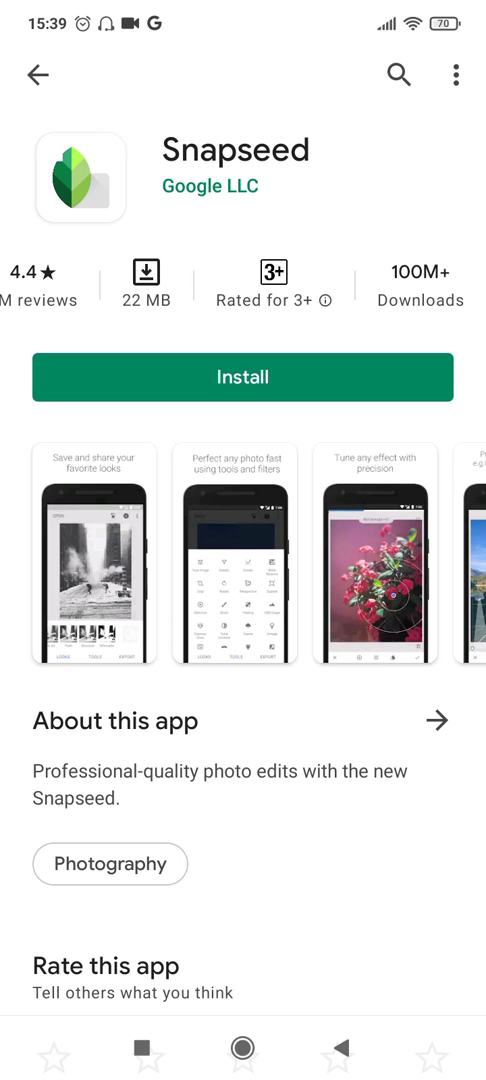
{"action": "left_click", "coordinate": [244, 376]}
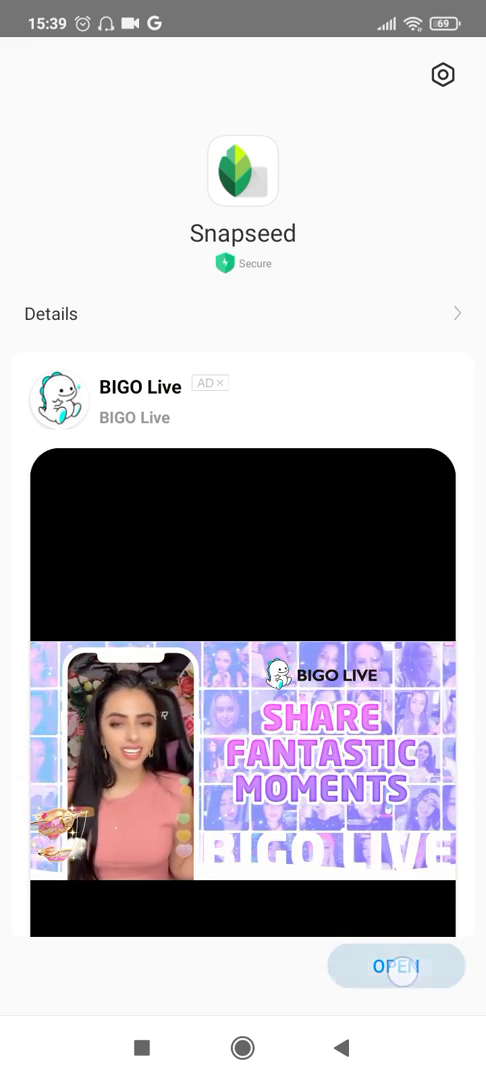
Launch Snapseed and load the Donald Duck picture from Downloads for editing.
{"action": "left_click", "coordinate": [396, 966]}
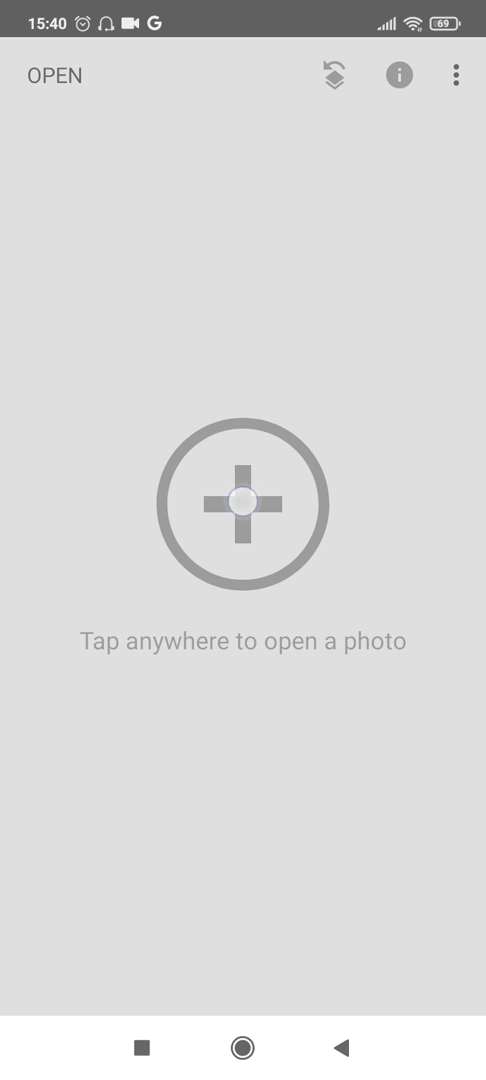
{"action": "left_click", "coordinate": [244, 504]}
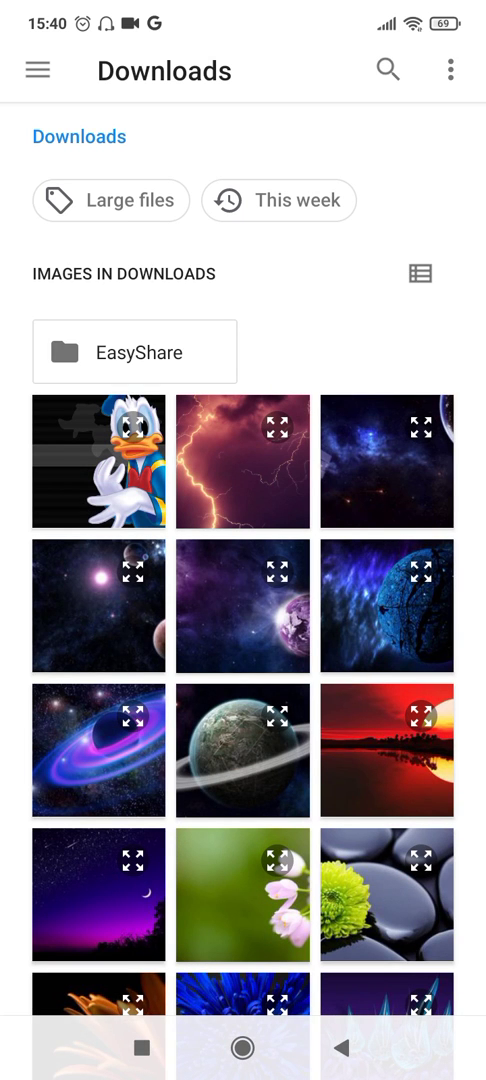
{"action": "left_click", "coordinate": [96, 460]}
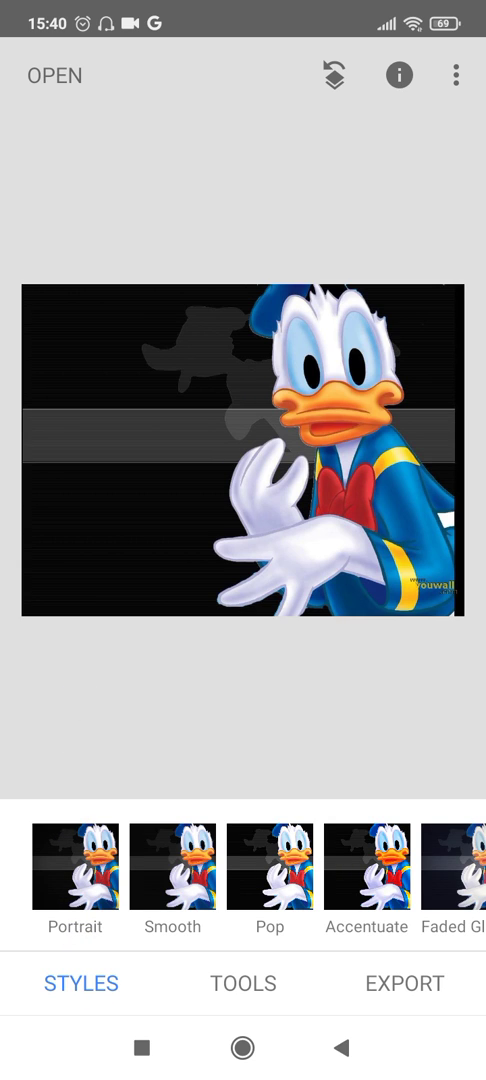
Flip the Donald Duck picture horizontally with the Rotate tool and confirm it.
{"action": "left_click", "coordinate": [240, 984]}
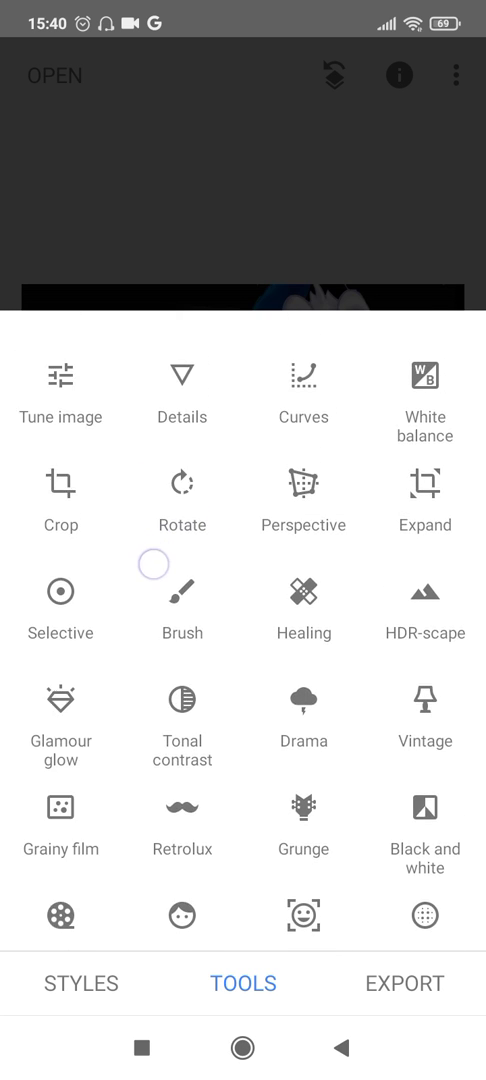
{"action": "left_click", "coordinate": [182, 500]}
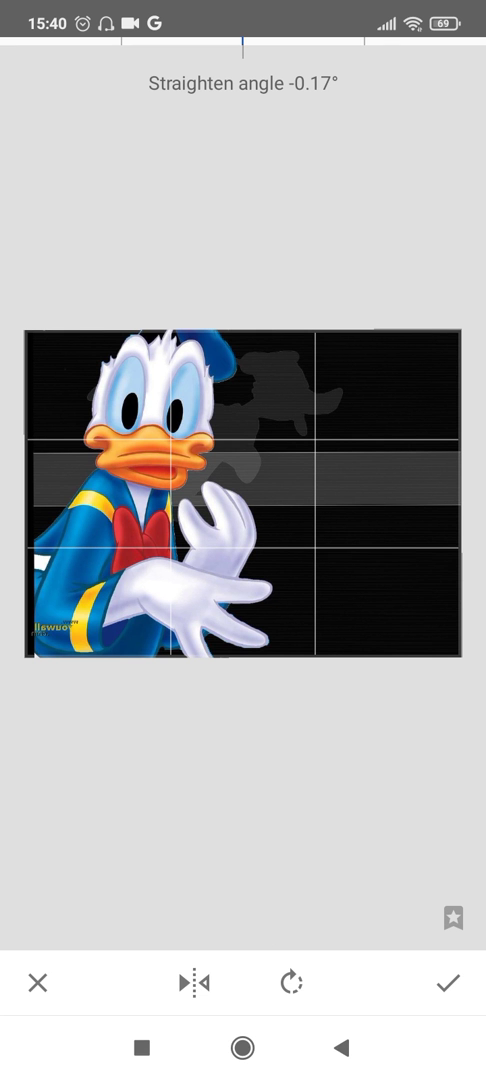
{"action": "left_click", "coordinate": [452, 1008]}
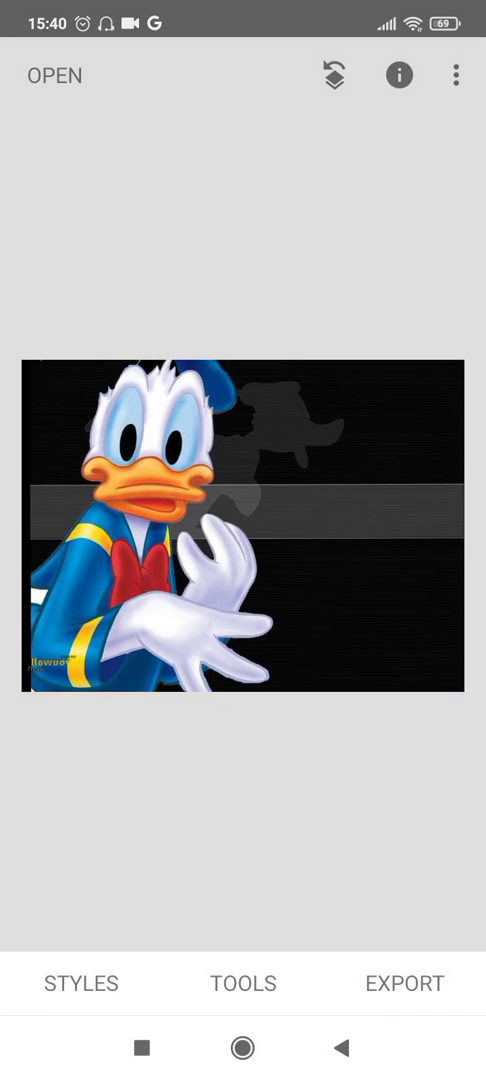
Export a saved copy of the flipped picture and return to the home screen.
{"action": "left_click", "coordinate": [404, 984]}
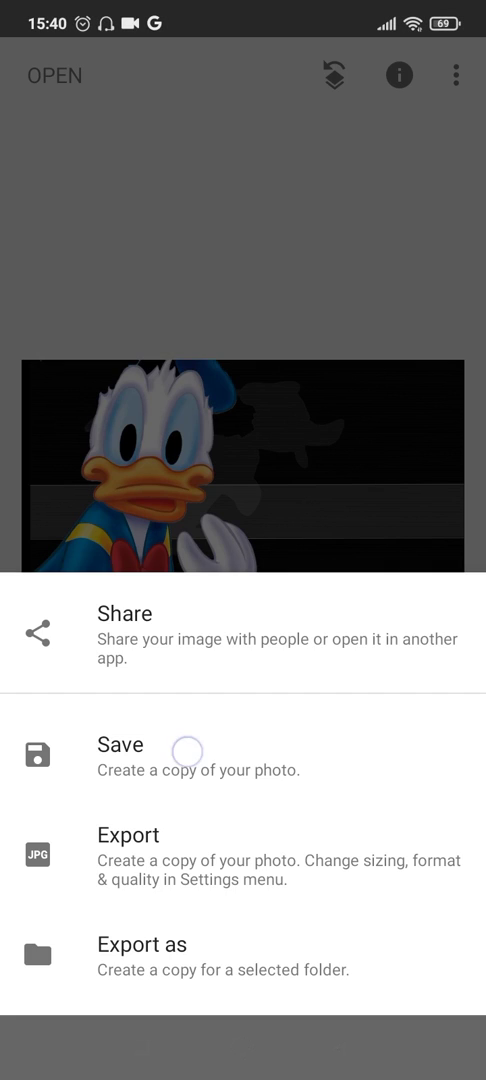
{"action": "left_click", "coordinate": [120, 756]}
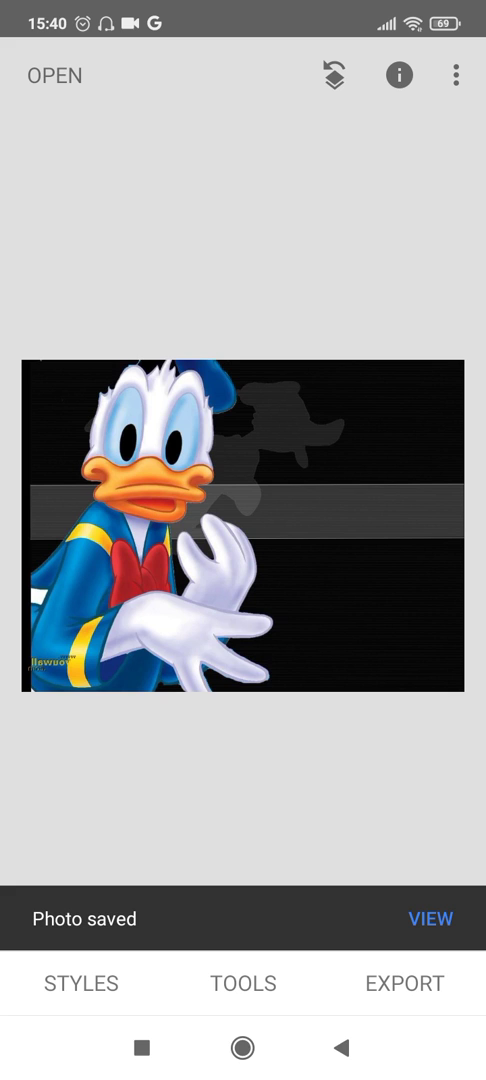
{"action": "left_click", "coordinate": [244, 1048]}
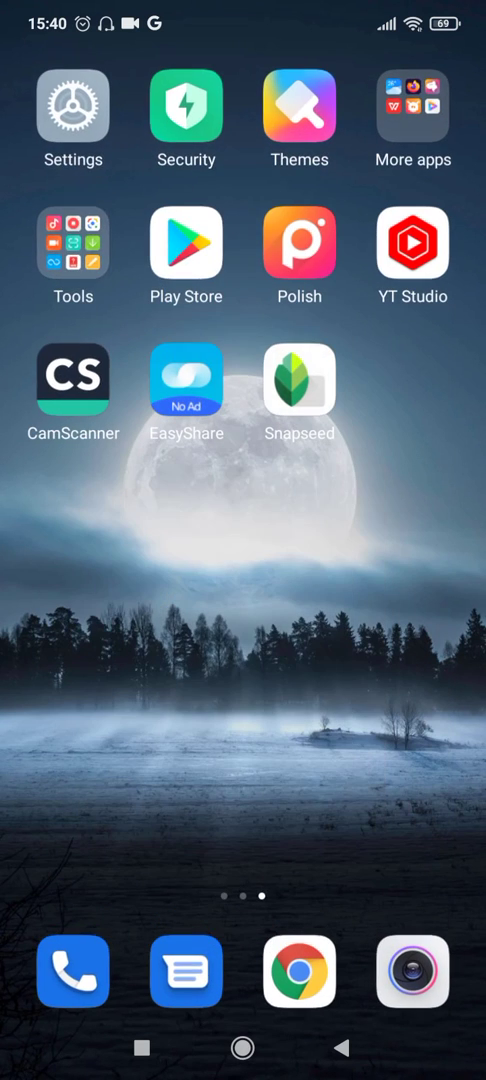
Check the Snapseed album in Gallery for the flipped Donald Duck copy, then go home.
{"action": "left_click", "coordinate": [244, 1046]}
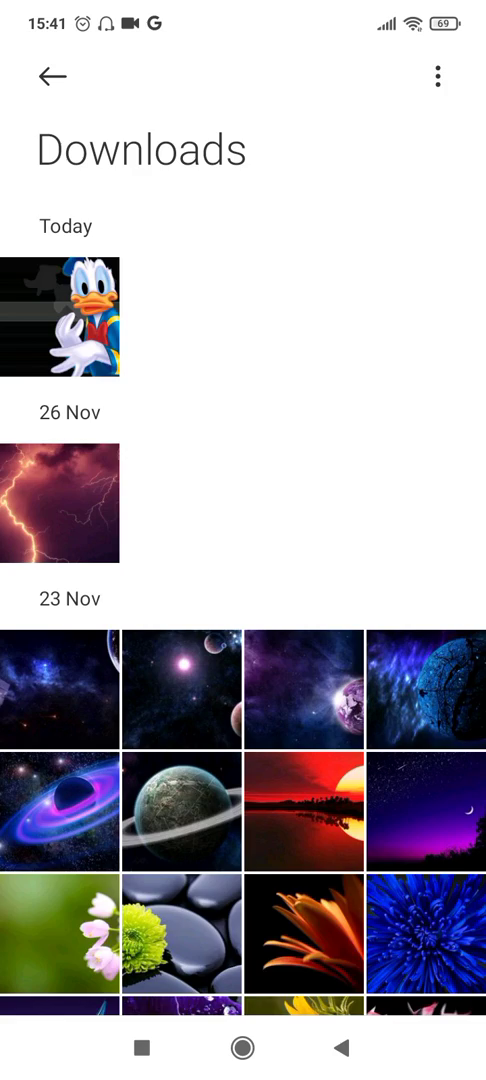
{"action": "left_click", "coordinate": [50, 76]}
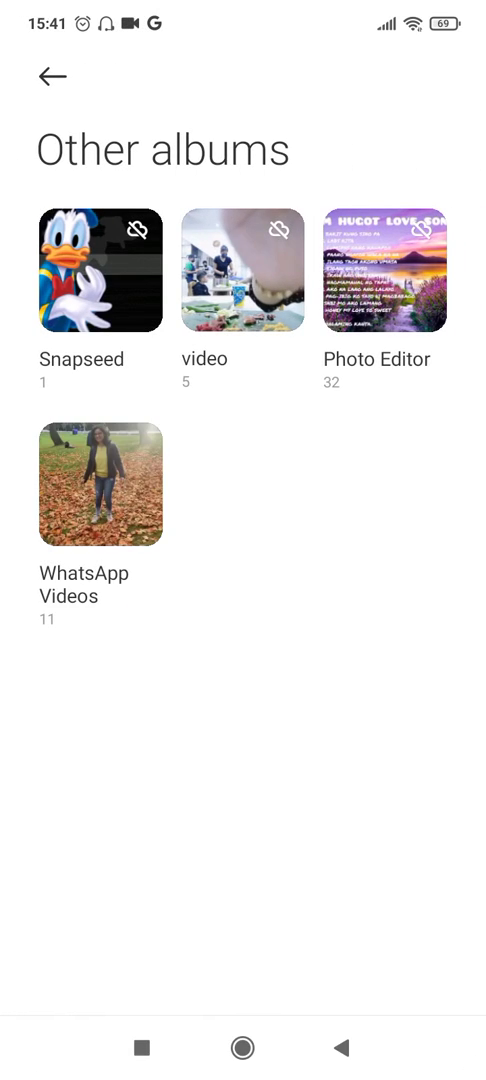
{"action": "left_click", "coordinate": [100, 270]}
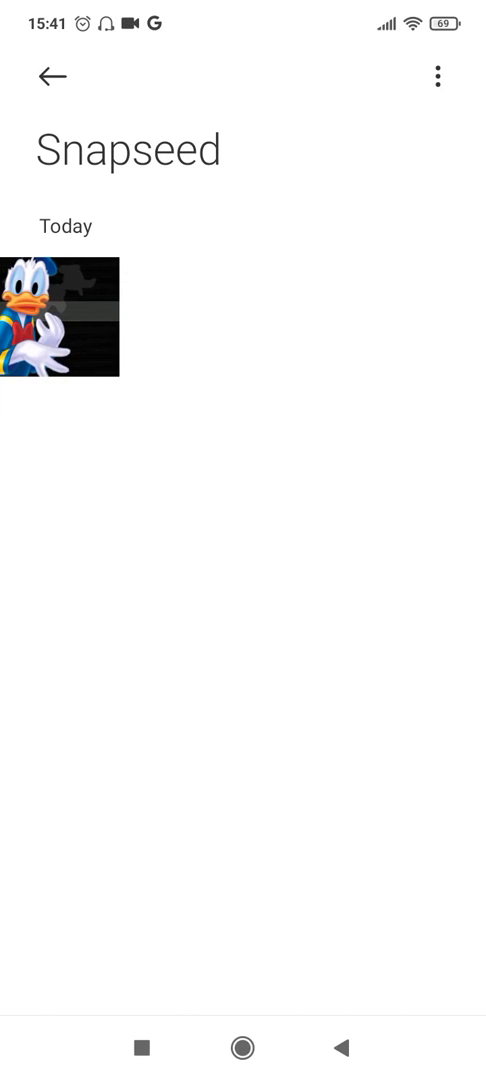
{"action": "left_click", "coordinate": [242, 1048]}
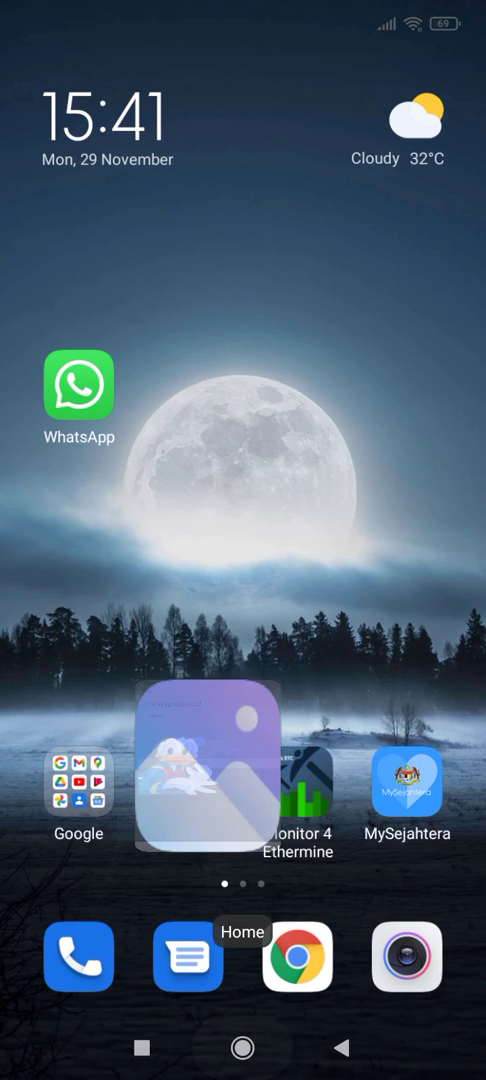